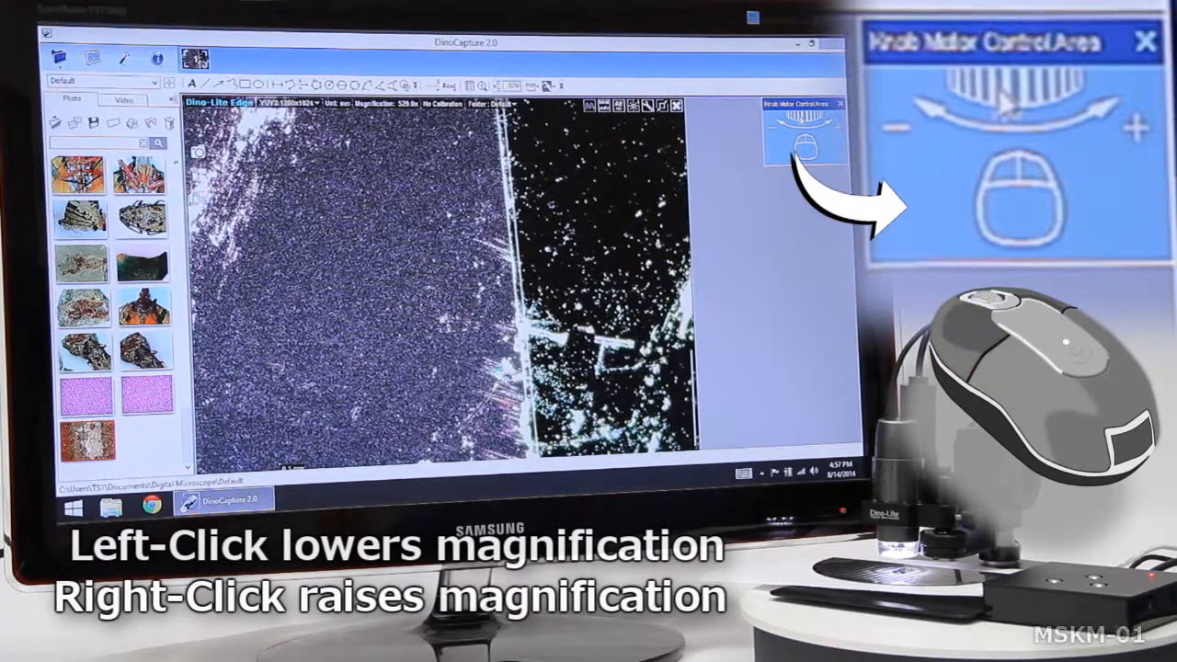
Step: Raise the live-view magnification via the Knob Motor Control Area
right_click(1067, 316)
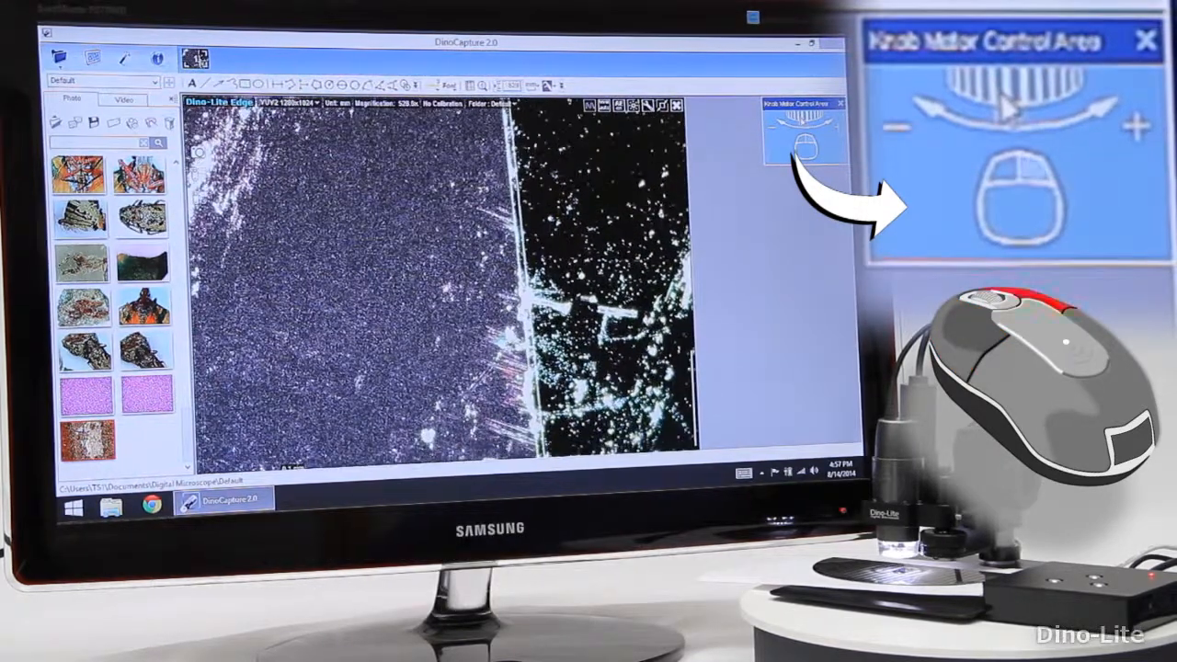